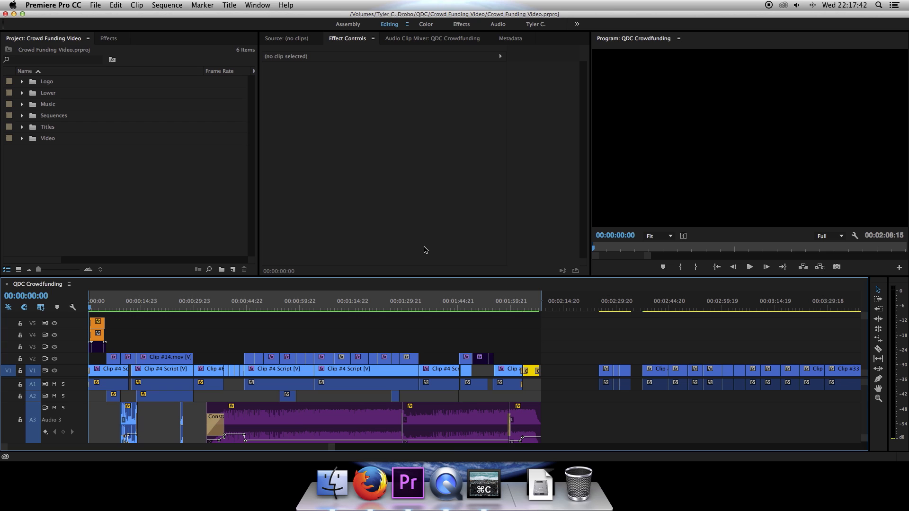
Step: Create a Transparent Video item at 1920x1080, 23.976 fps via File > New
left_click(95, 4)
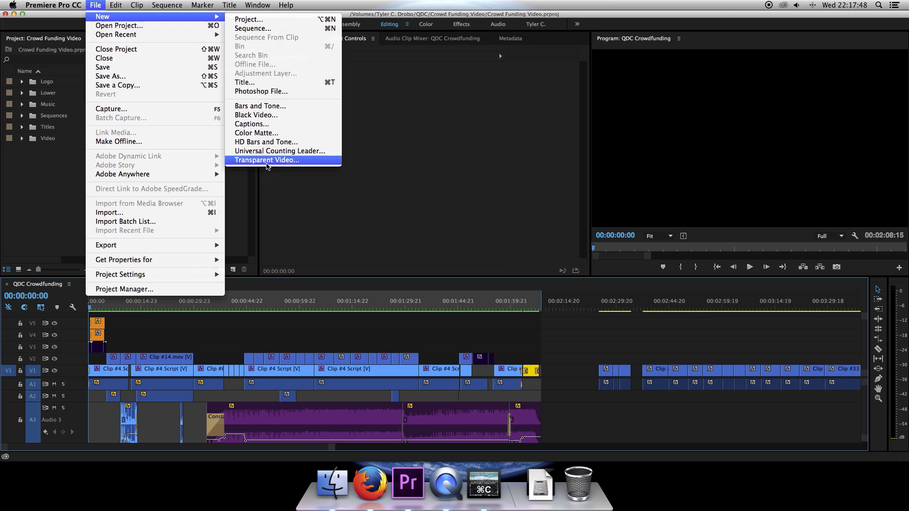
left_click(266, 160)
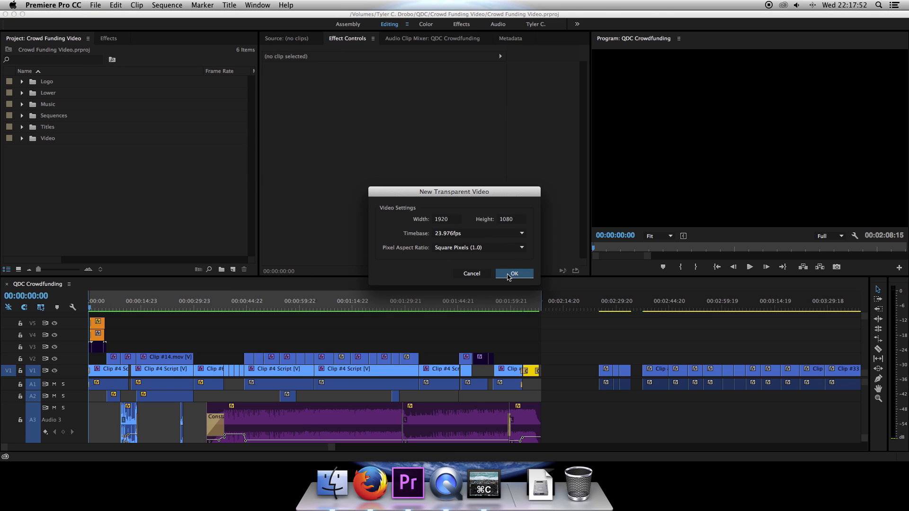
left_click(513, 273)
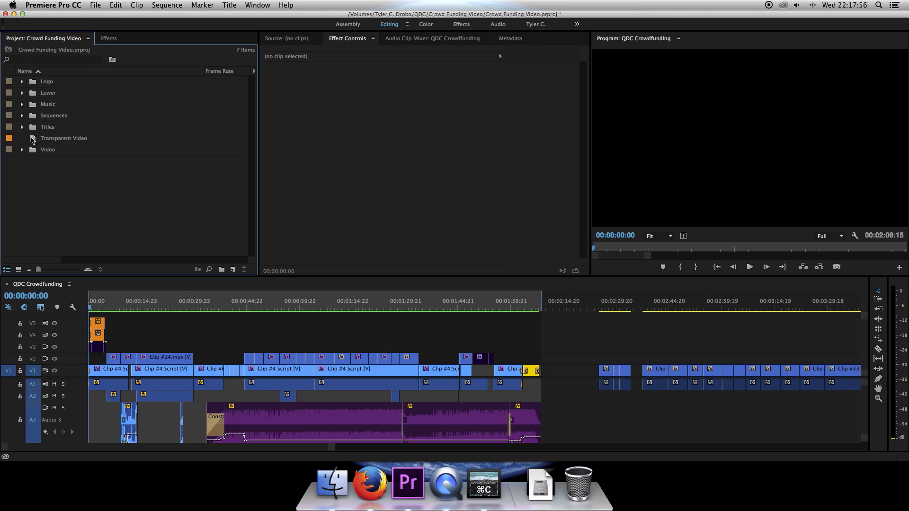
Step: Place the Transparent Video clip on new track V6 spanning the whole sequence
left_click(64, 138)
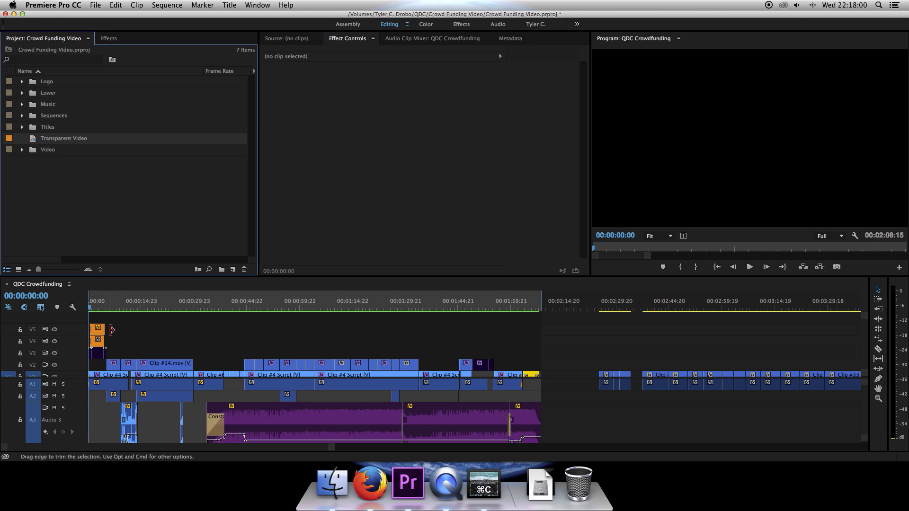
mouse_move(114, 333)
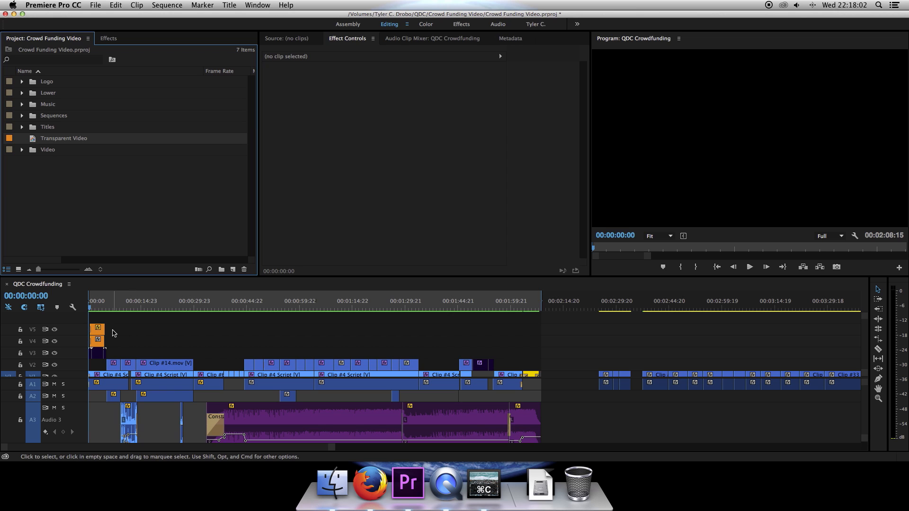
mouse_move(82, 163)
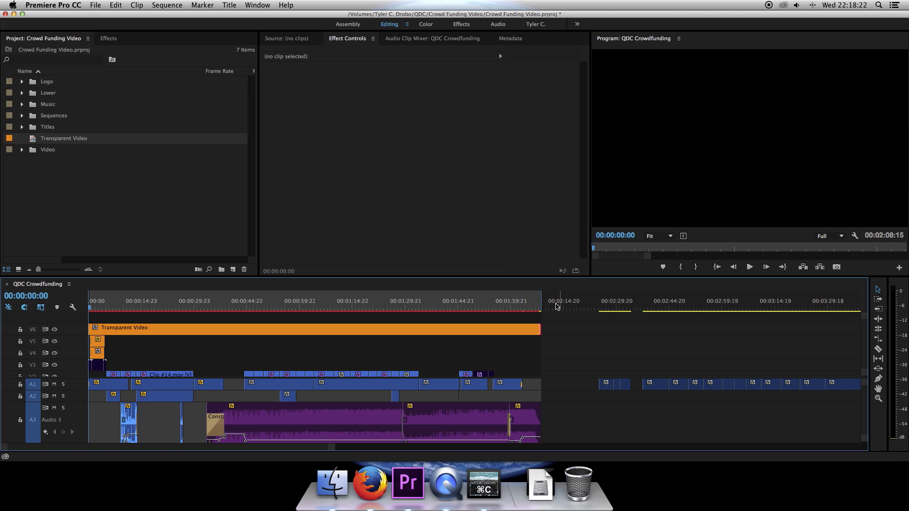
left_click(109, 38)
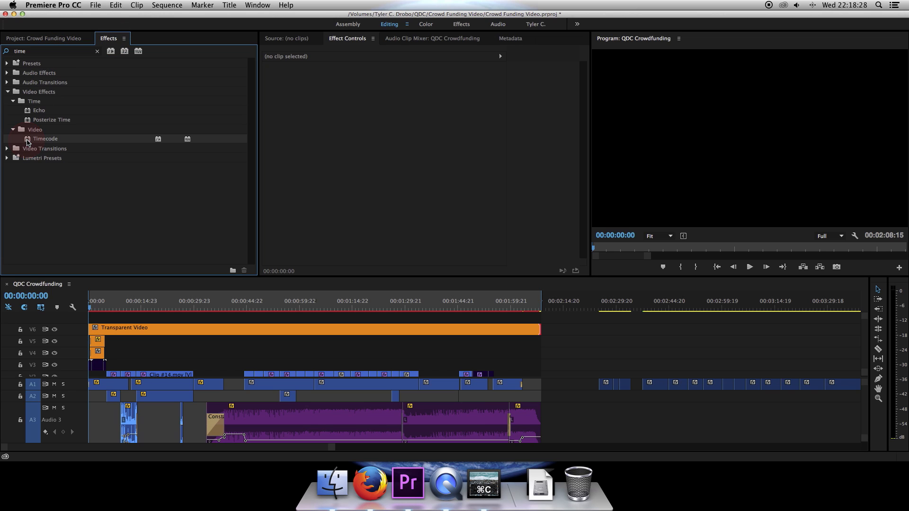
Step: Apply the Video > Timecode effect to the Transparent Video clip on V6
left_click(45, 139)
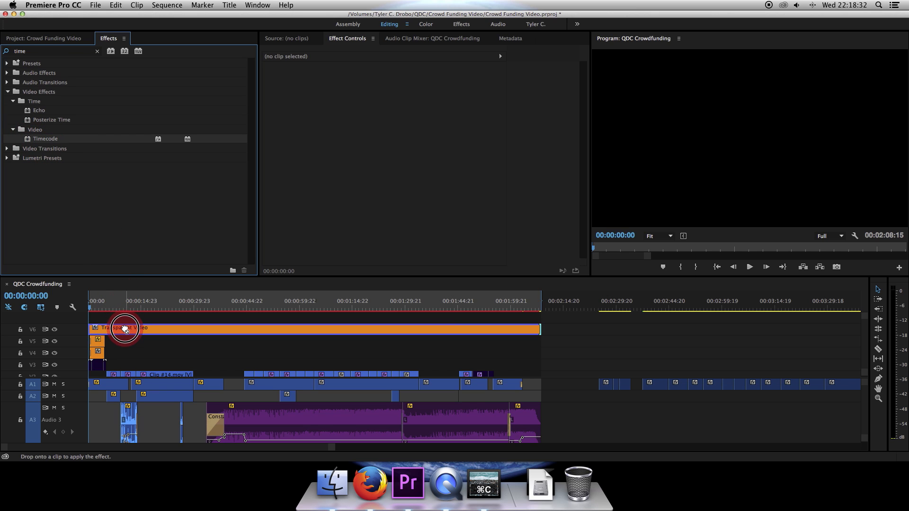
left_click(125, 329)
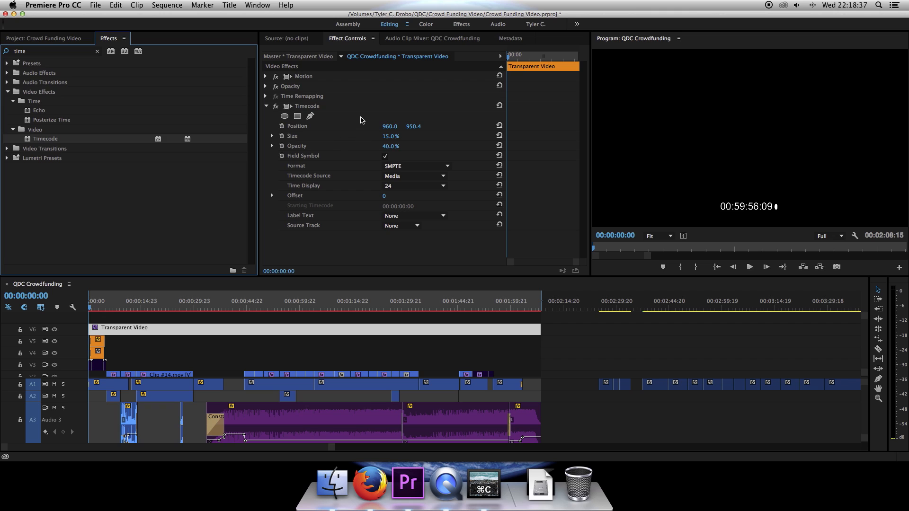
mouse_move(758, 211)
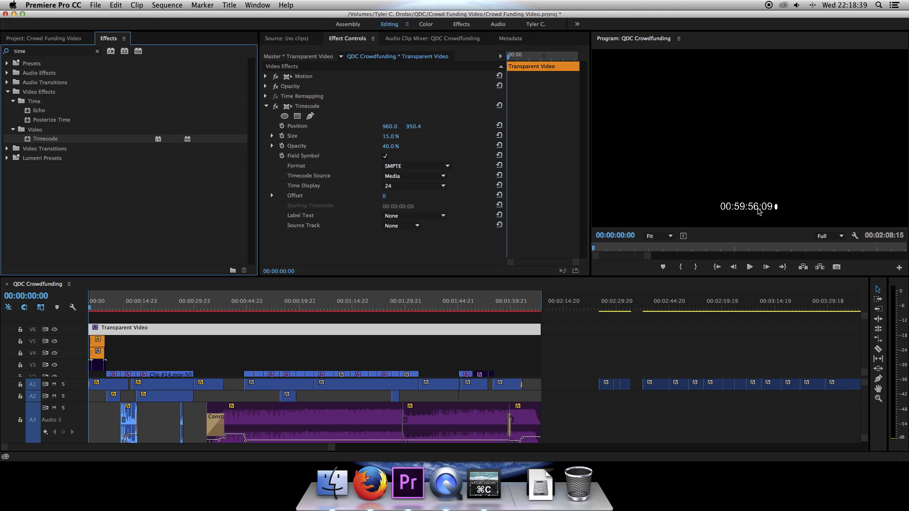
mouse_move(598, 242)
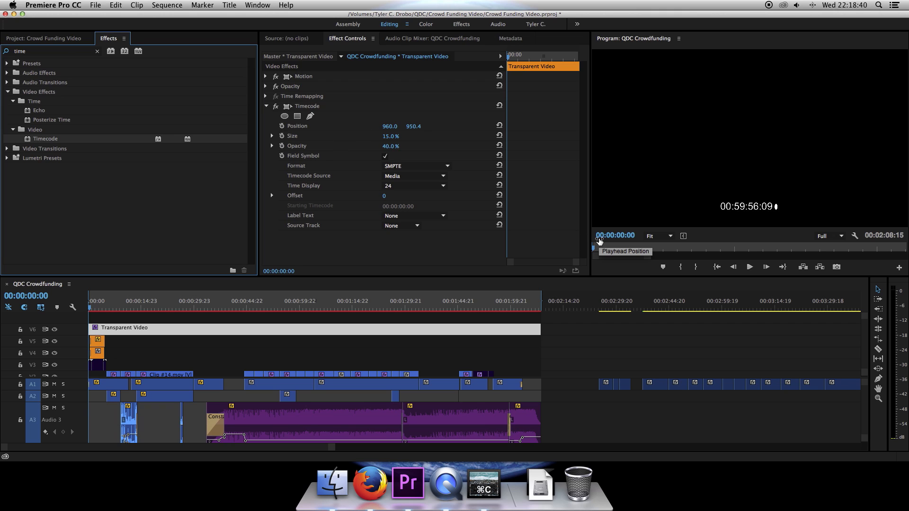
mouse_move(723, 227)
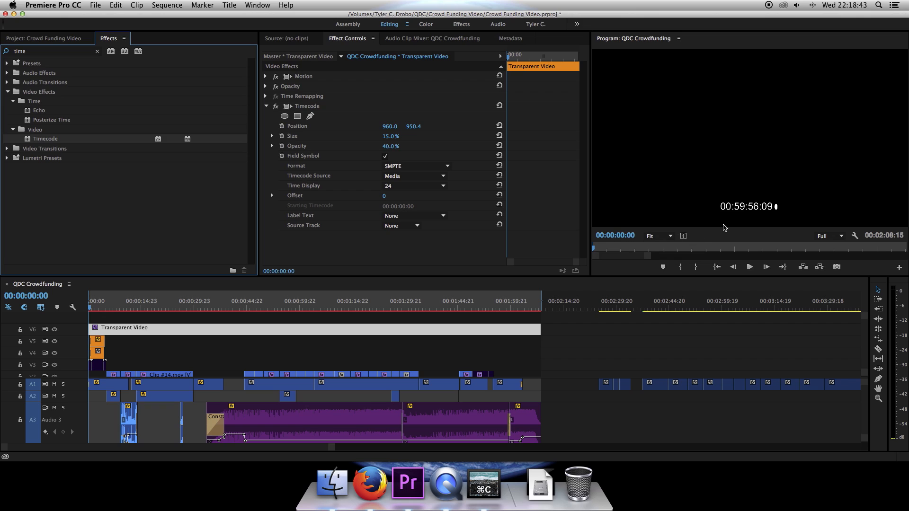
mouse_move(746, 210)
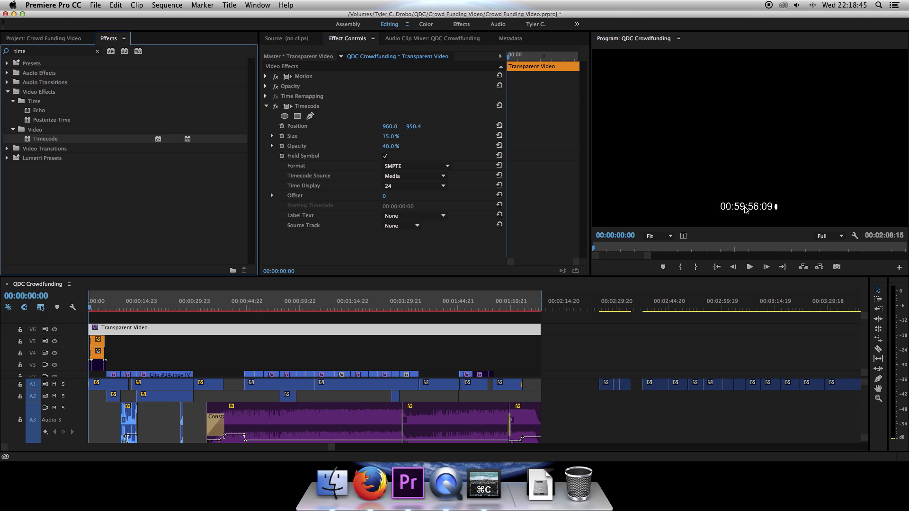
mouse_move(315, 179)
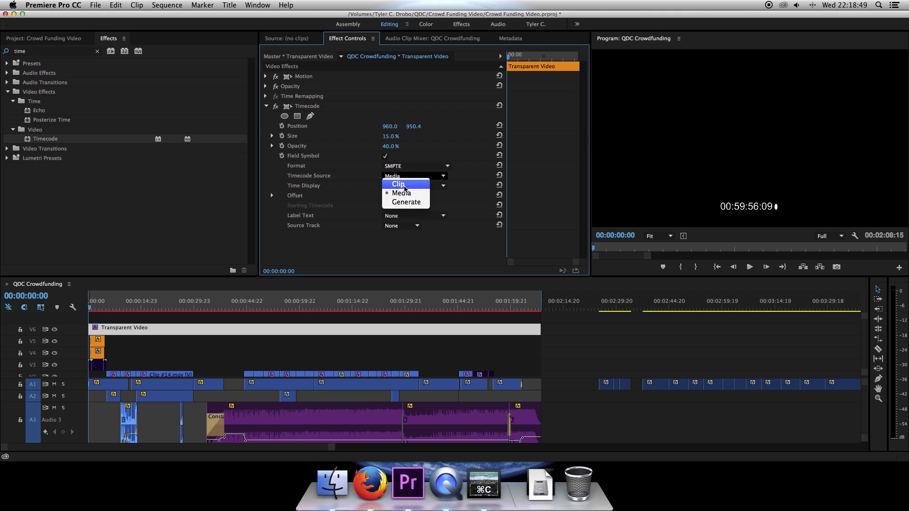
Step: Set the Timecode effect's Timecode Source to Clip
left_click(397, 184)
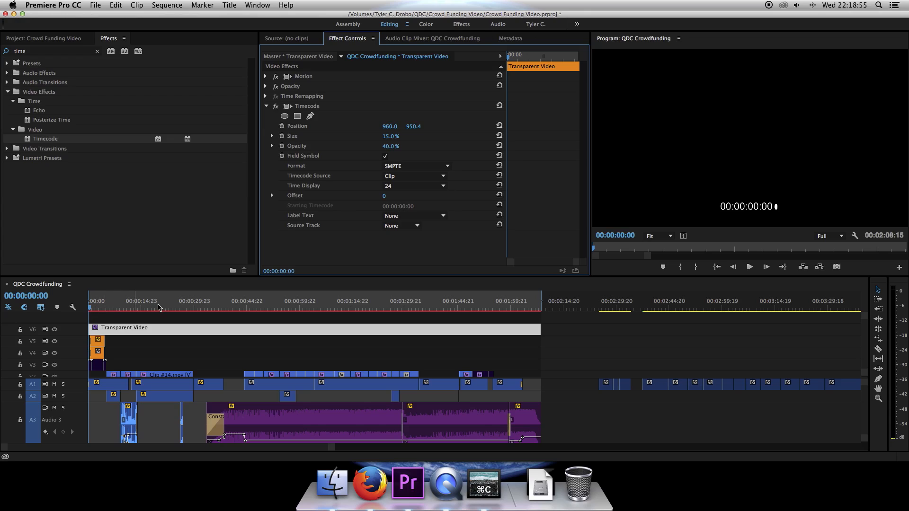
mouse_move(707, 209)
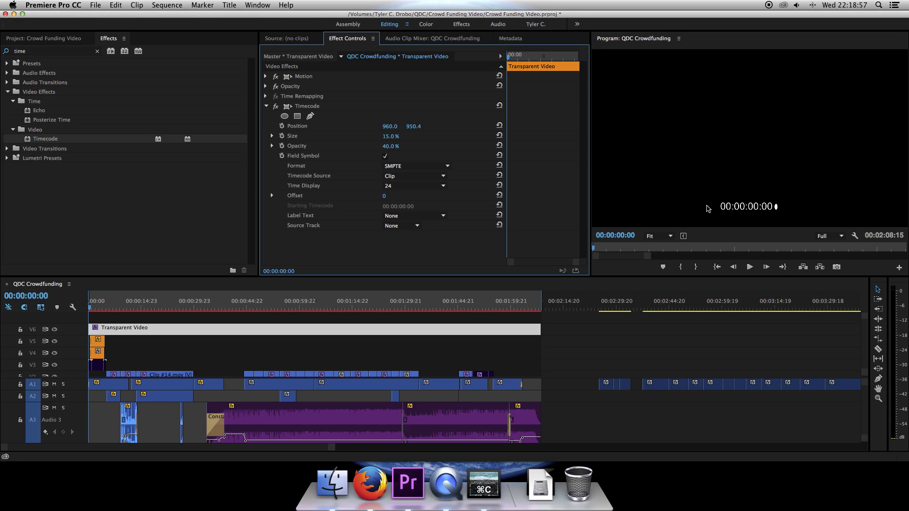
mouse_move(635, 344)
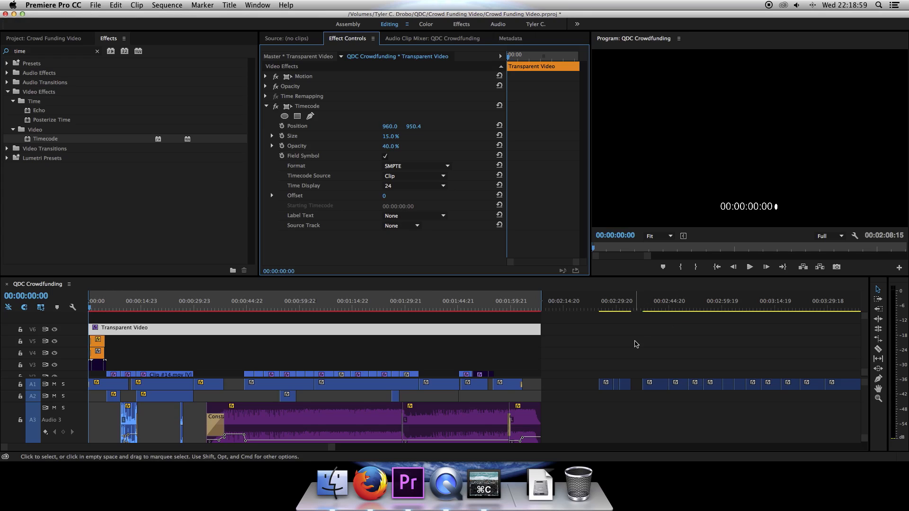